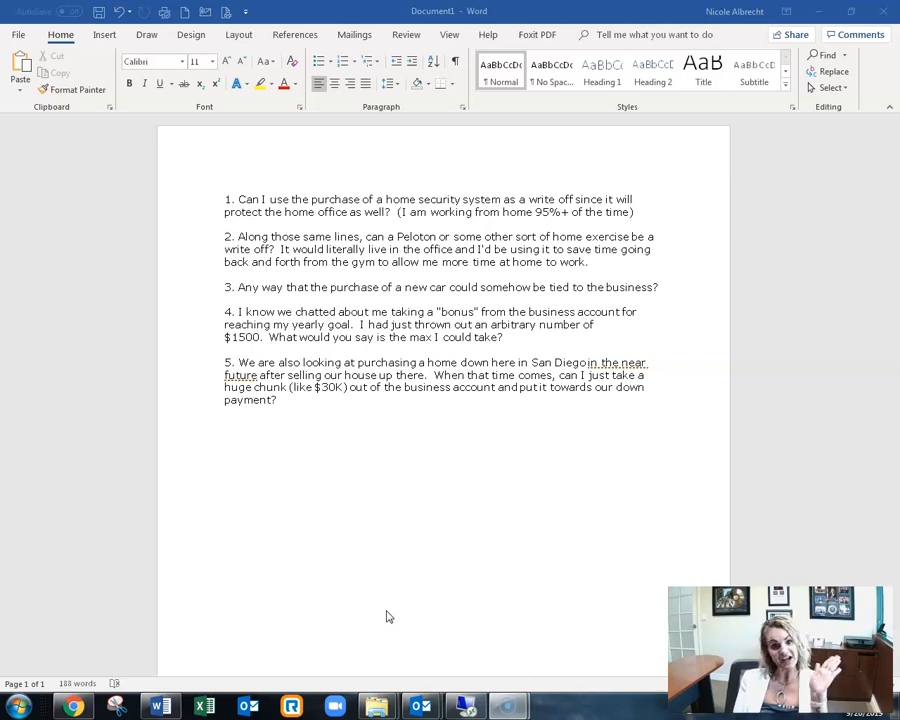
pyautogui.moveTo(420, 636)
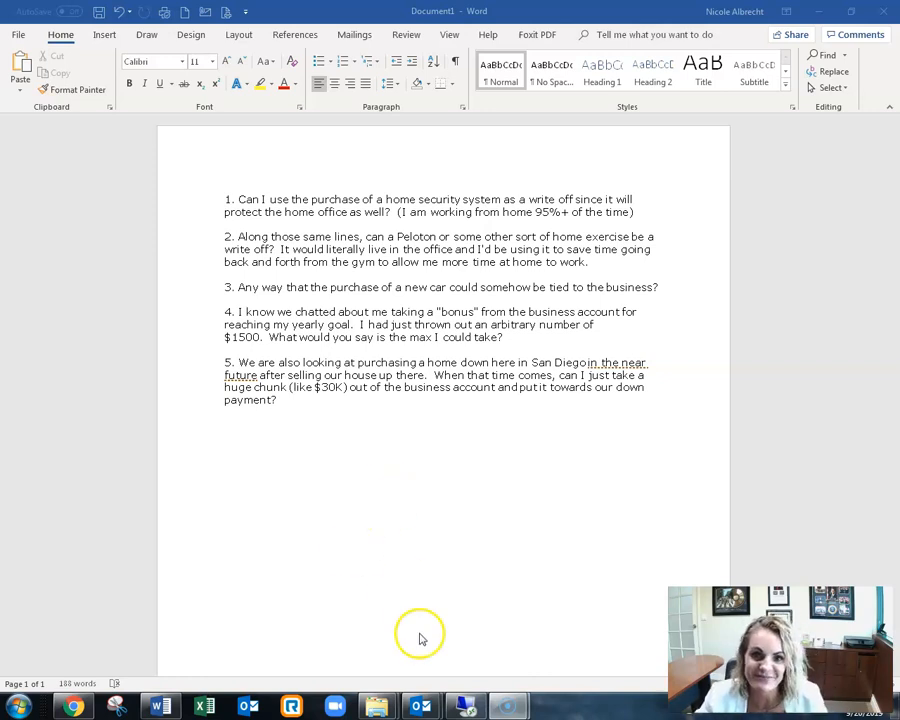